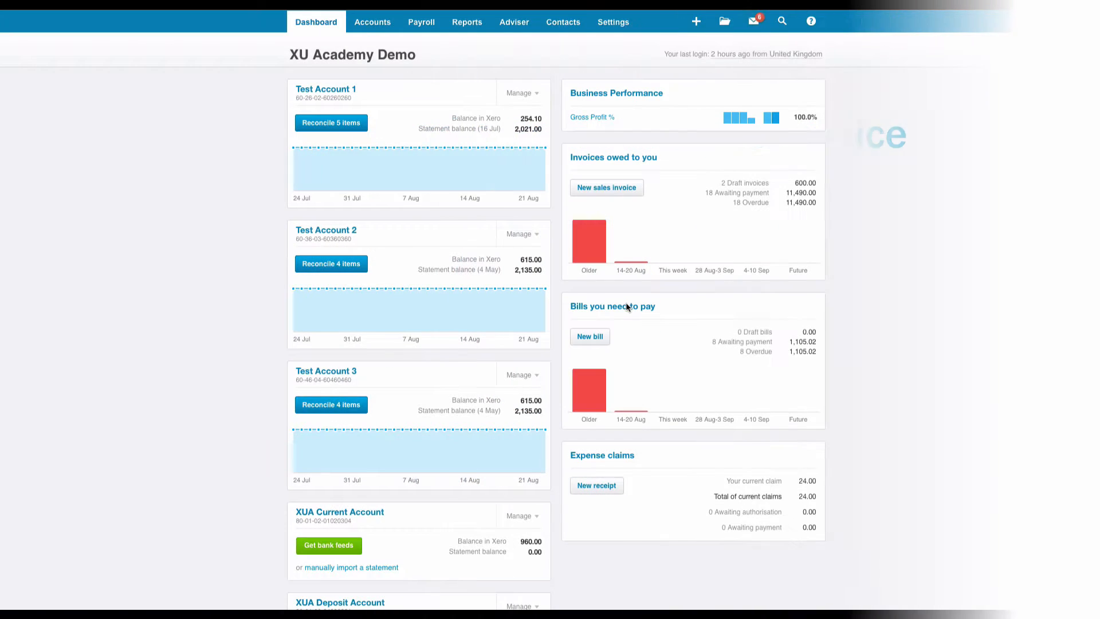
# Search Purchases for "staples", returning the paid Staples bill dated 16 Jun 2016
pyautogui.click(372, 21)
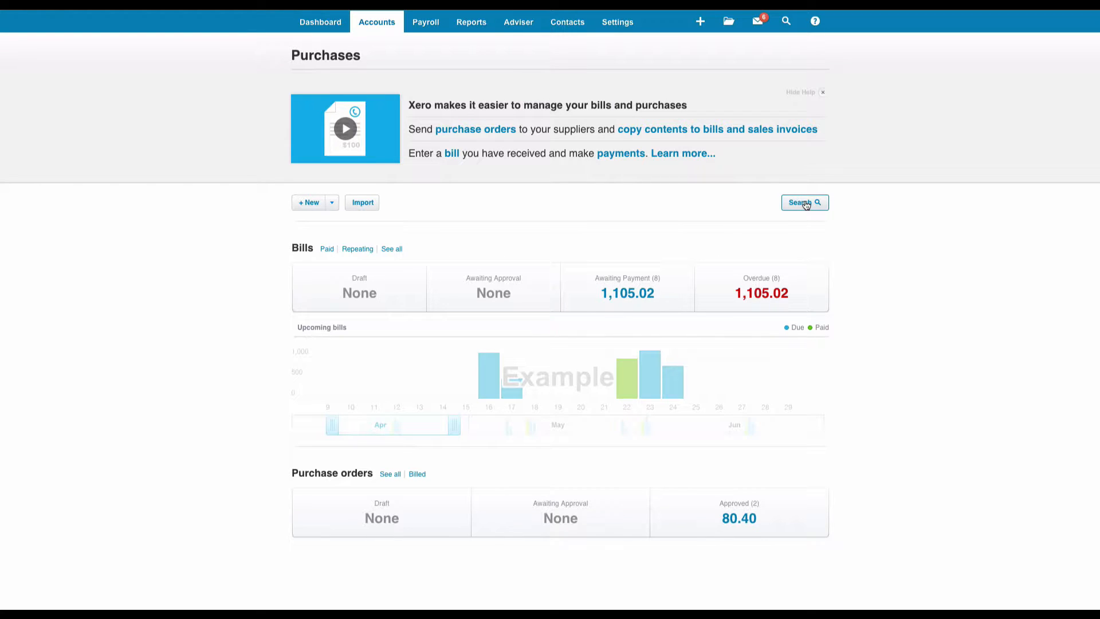
pyautogui.click(802, 203)
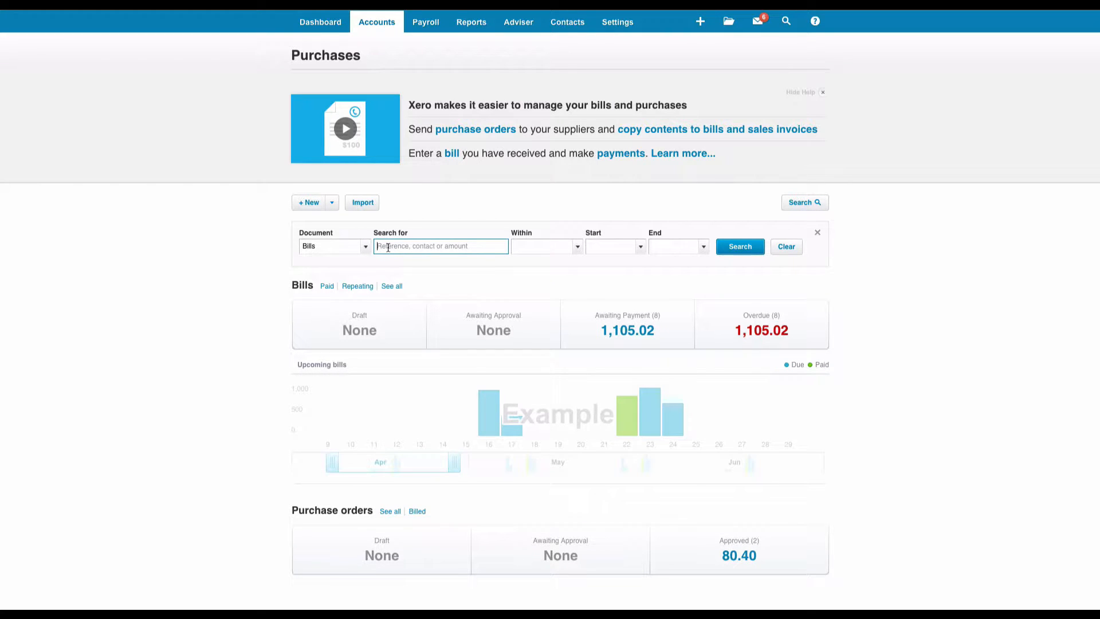
pyautogui.write('staples')
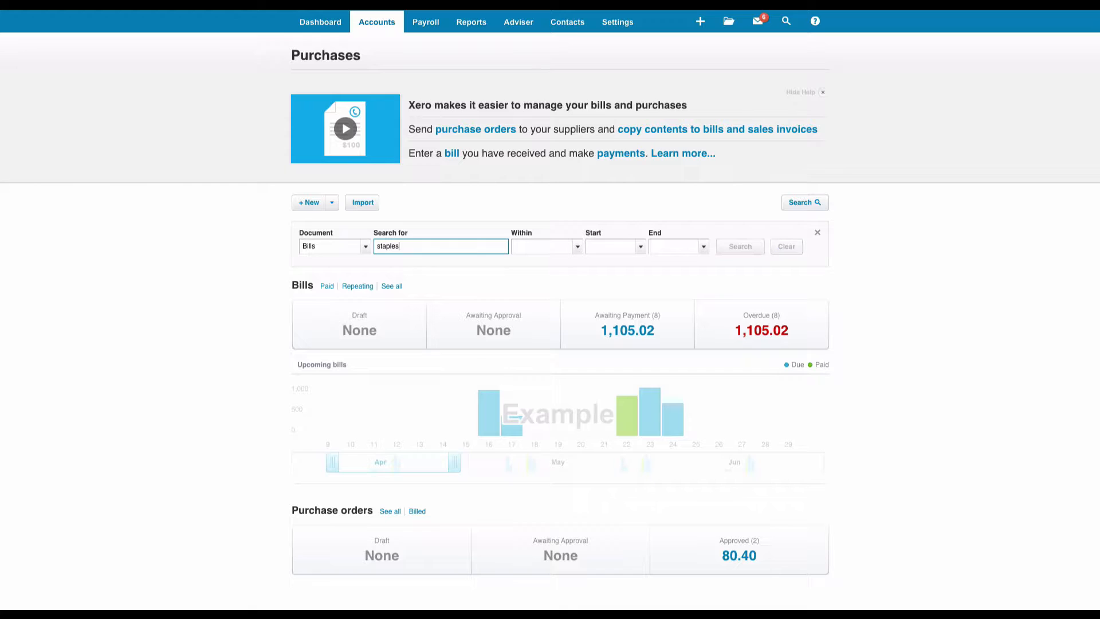
pyautogui.click(738, 246)
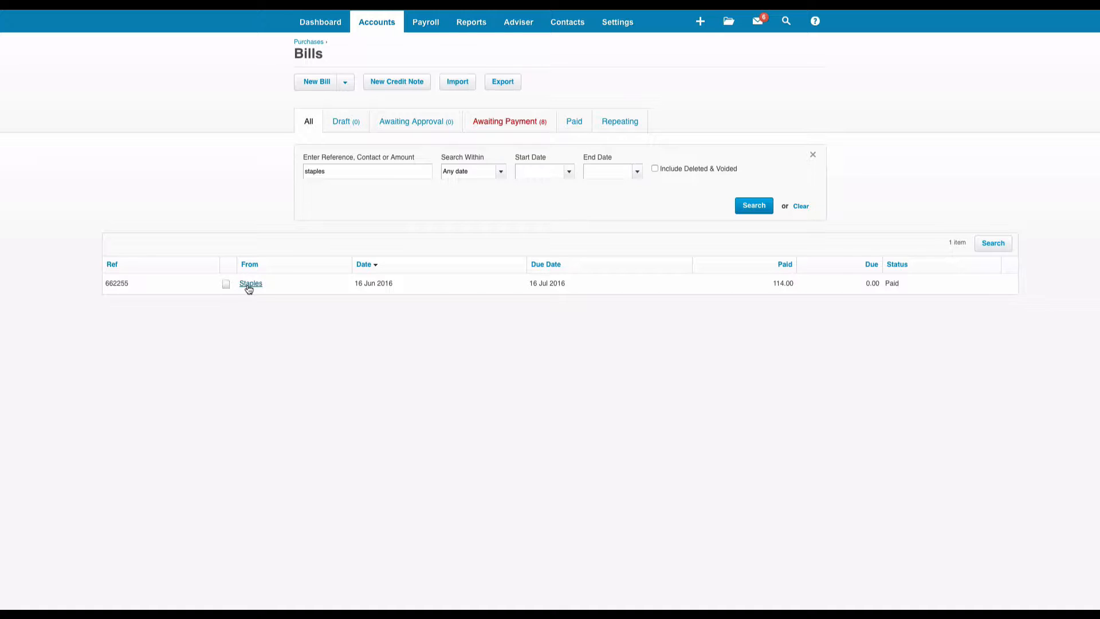
# Open paid Staples bill 662255 and choose Edit from its Bill Options
pyautogui.click(251, 283)
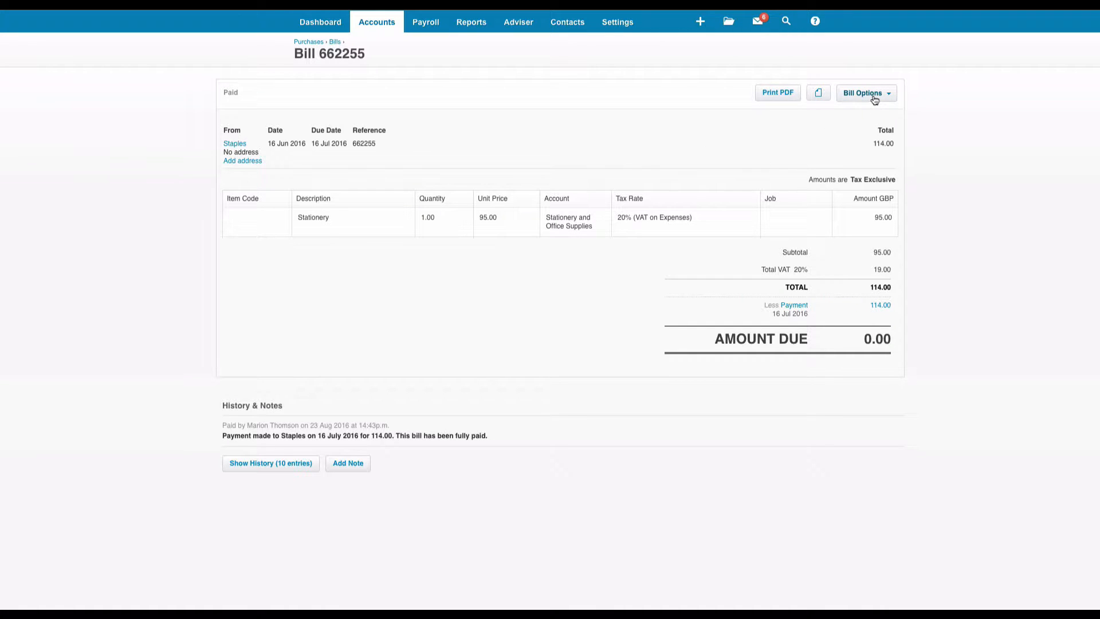
pyautogui.click(863, 93)
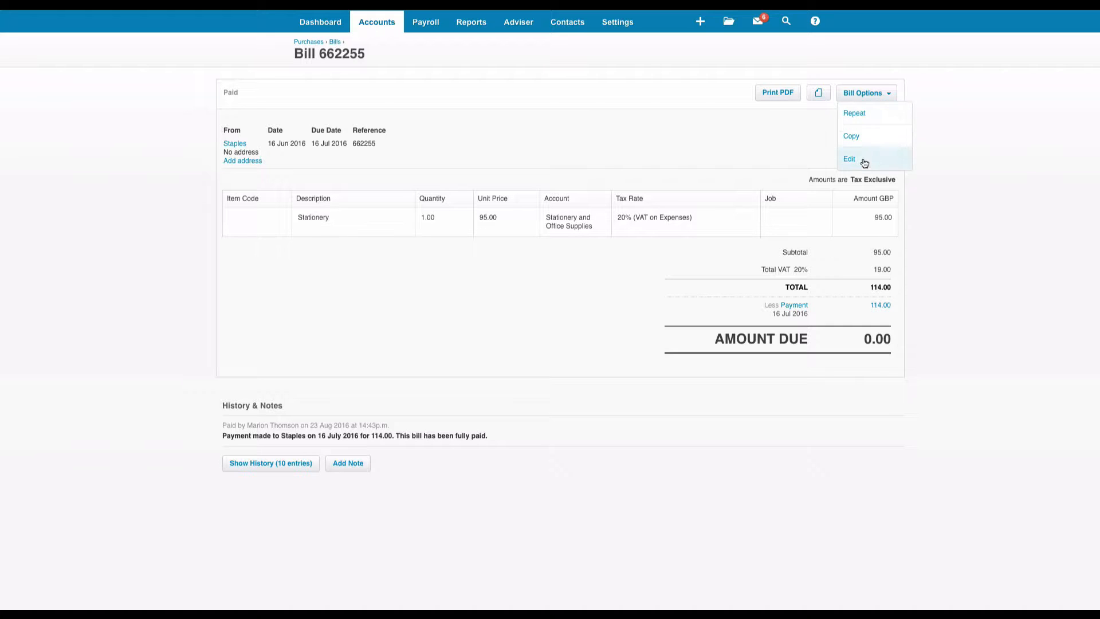
pyautogui.click(848, 158)
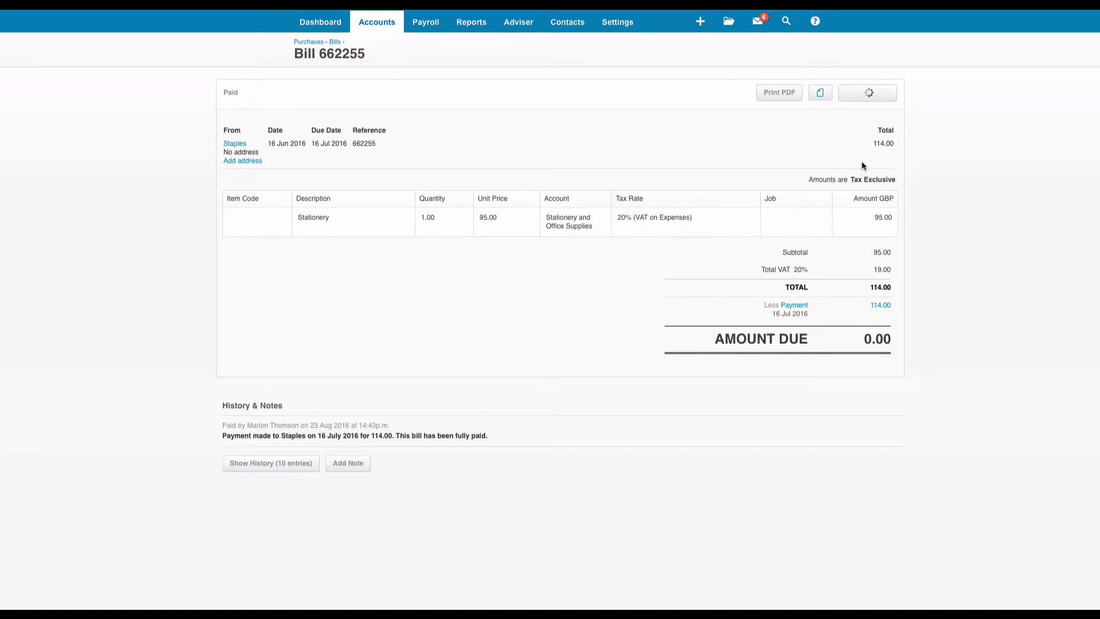
# Replace the Stationery line description with "This can be changed", then view the applied 114.00 payment
pyautogui.click(867, 93)
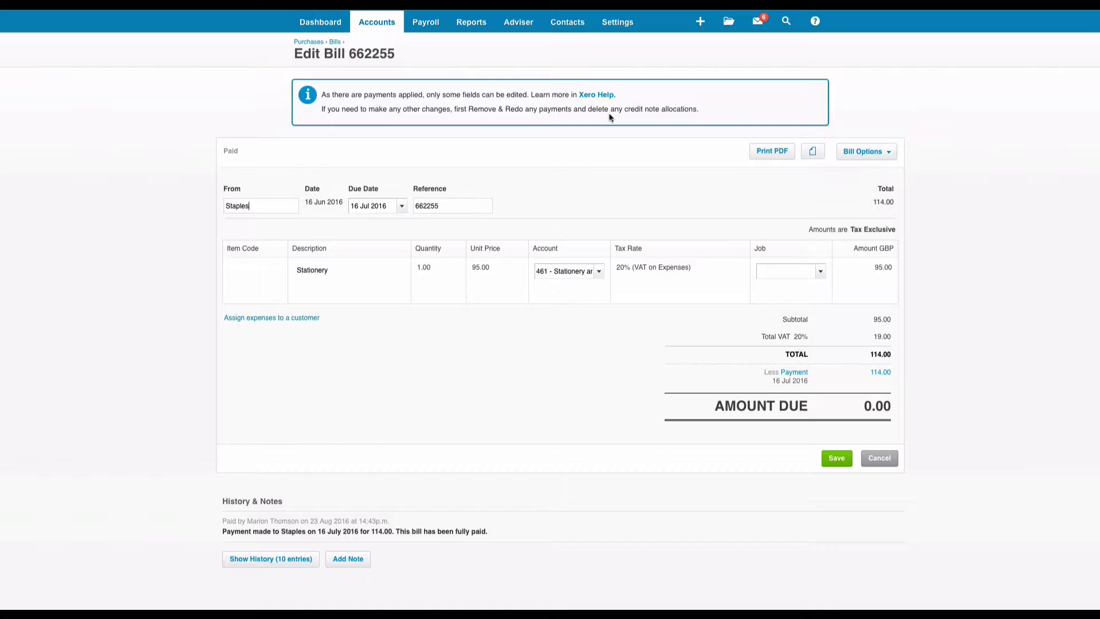
pyautogui.moveTo(882, 145)
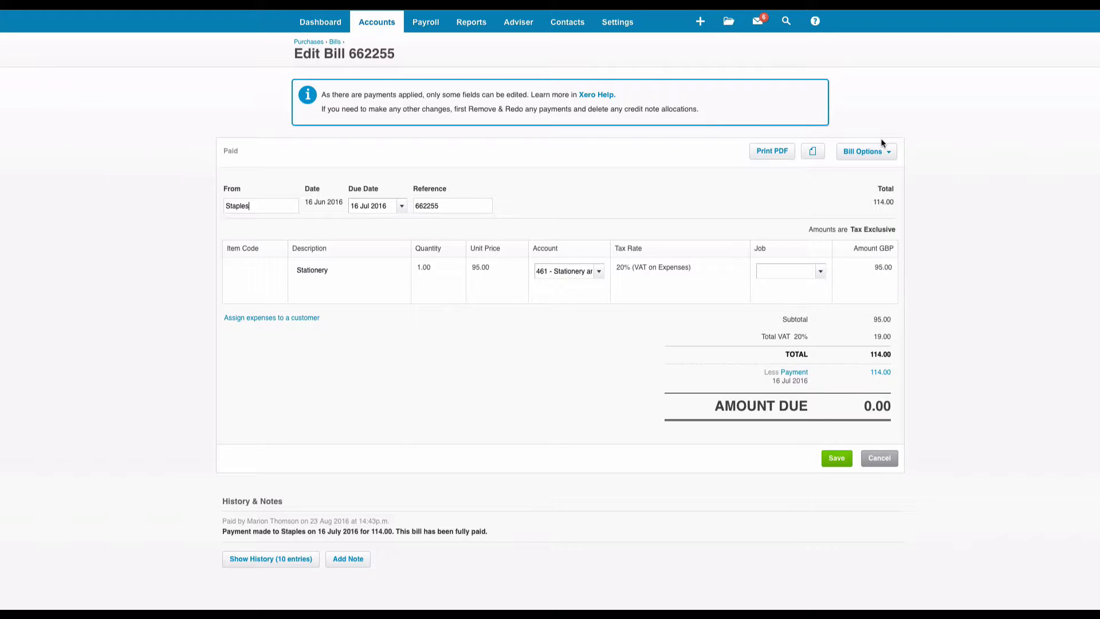
pyautogui.moveTo(882, 139)
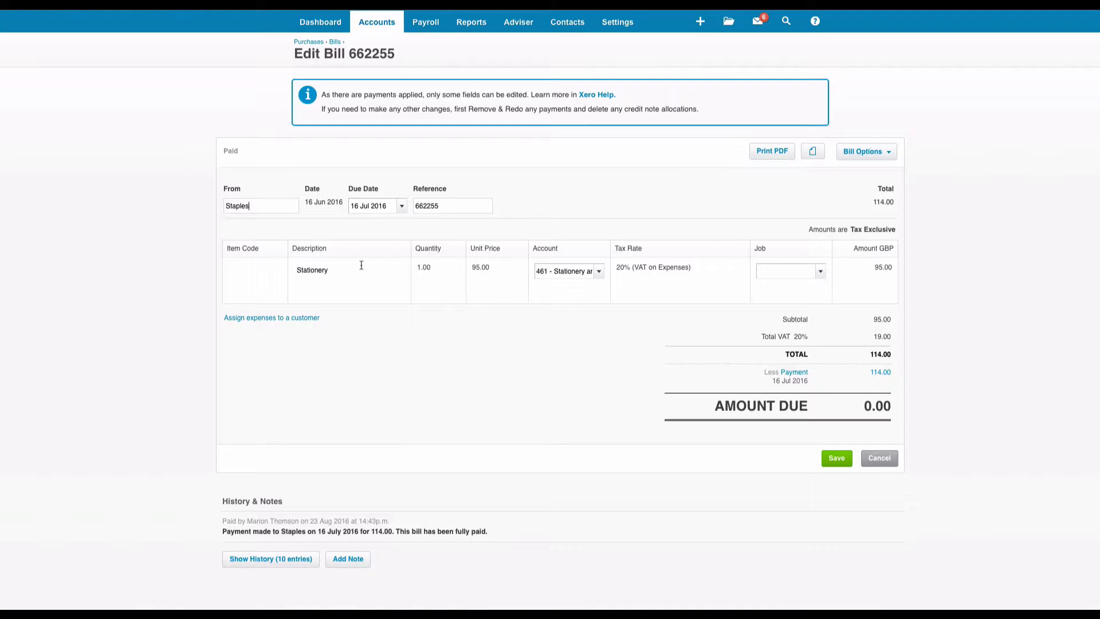
pyautogui.moveTo(345, 272)
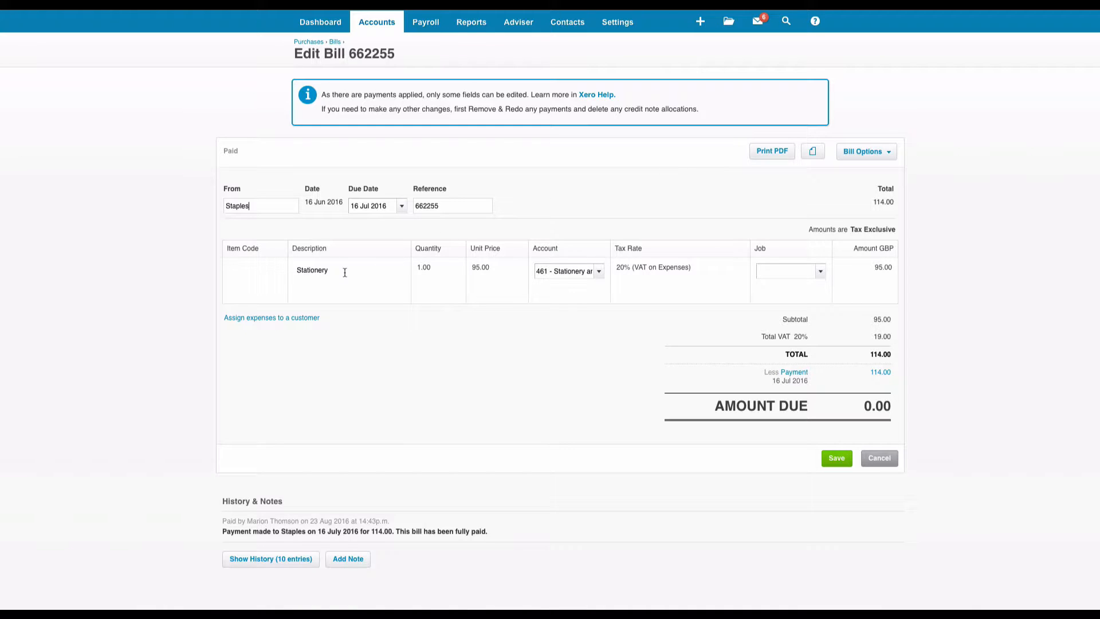
pyautogui.doubleClick(312, 270)
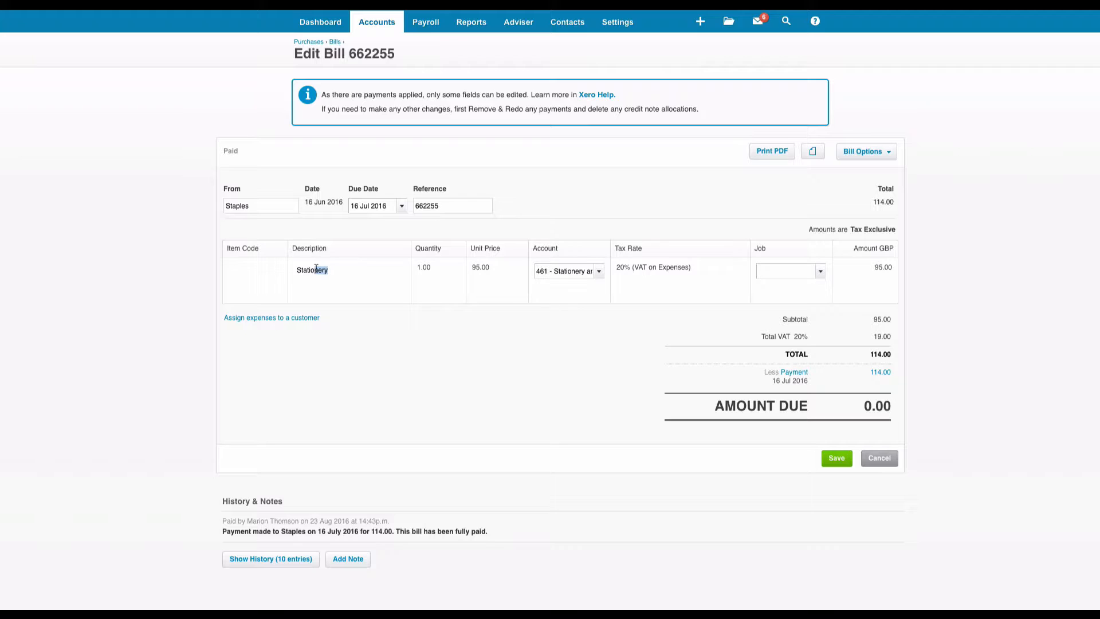
pyautogui.write('This can be changed')
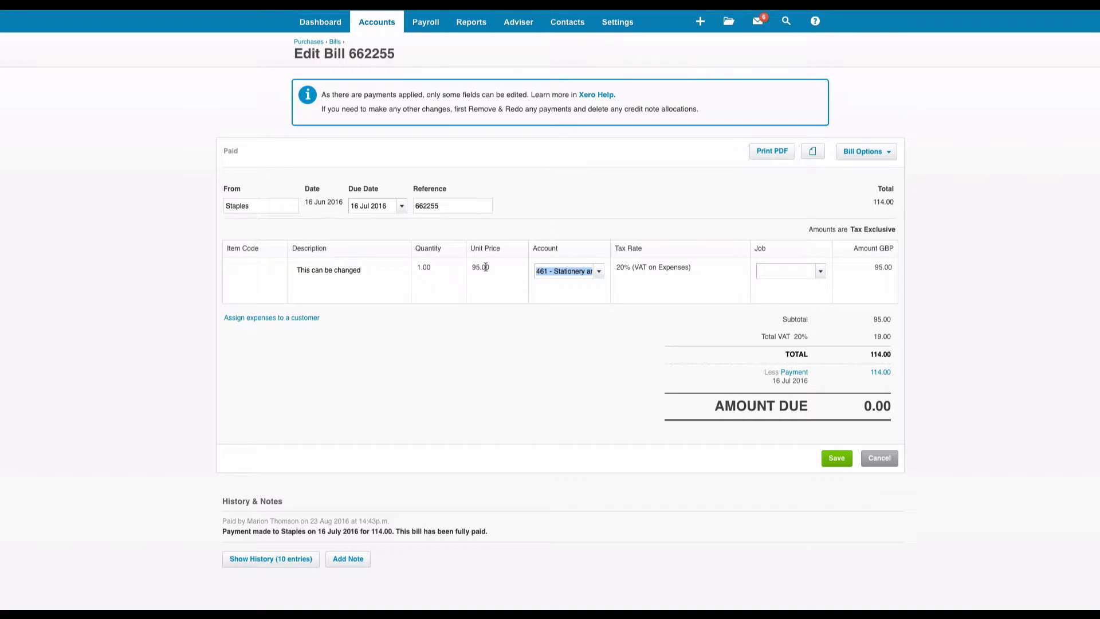
pyautogui.moveTo(614, 274)
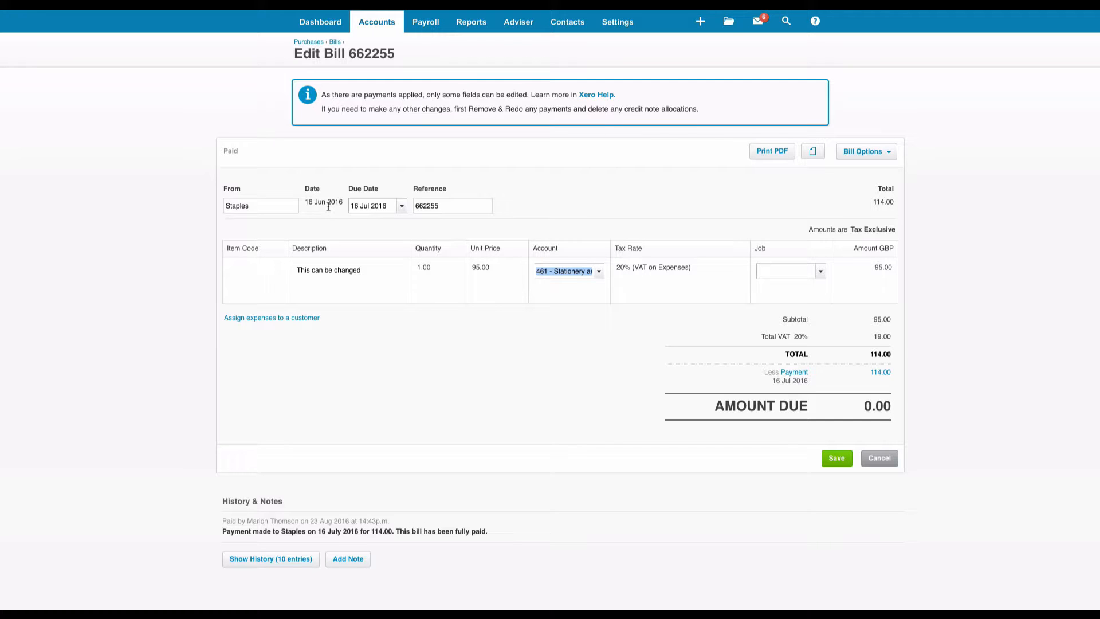
pyautogui.moveTo(641, 281)
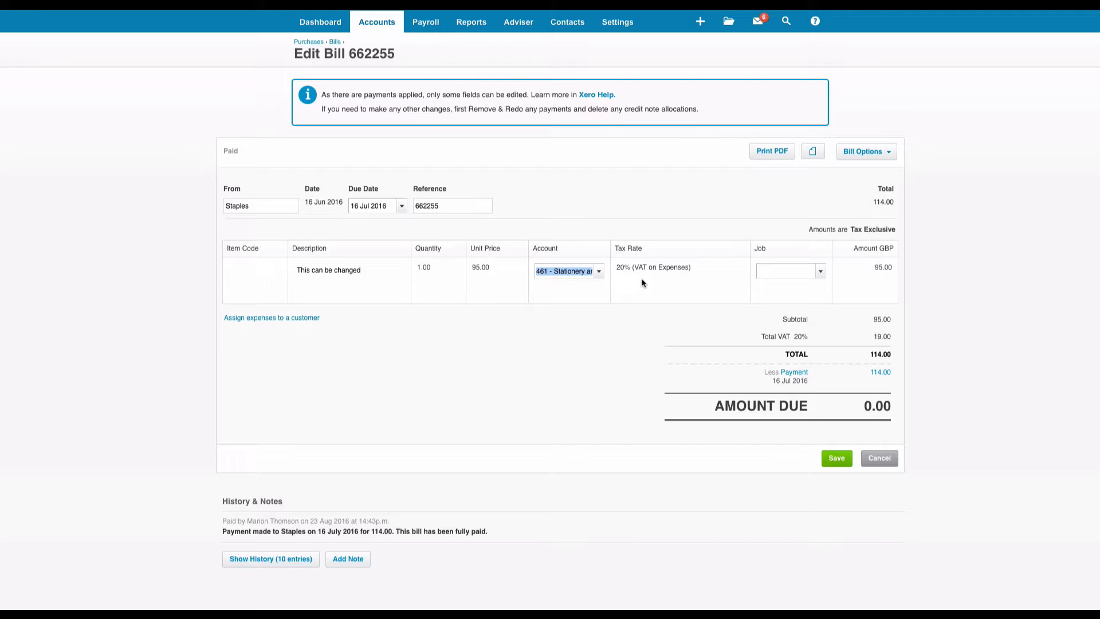
pyautogui.moveTo(783, 350)
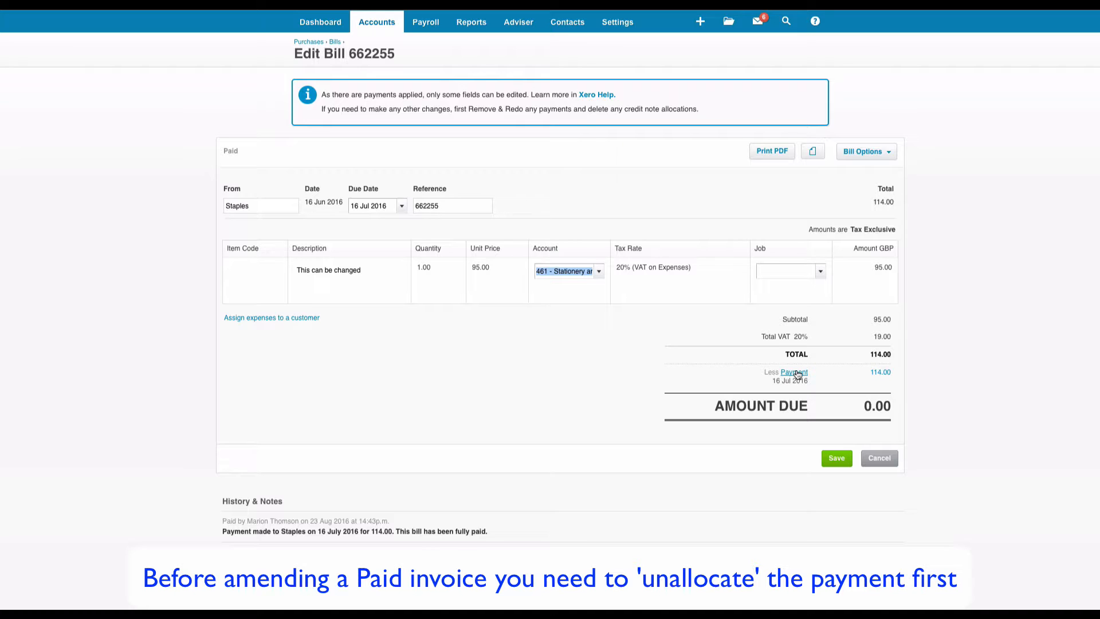
pyautogui.click(793, 371)
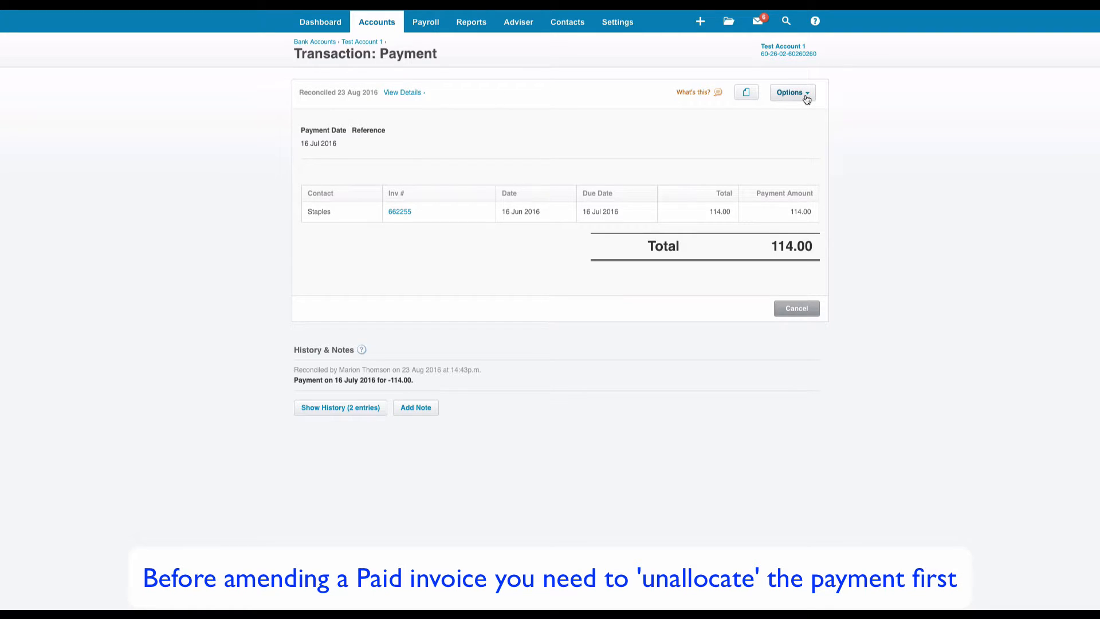
# Remove & Redo the 114.00 payment so bill 662255 returns to Awaiting Payment
pyautogui.click(790, 92)
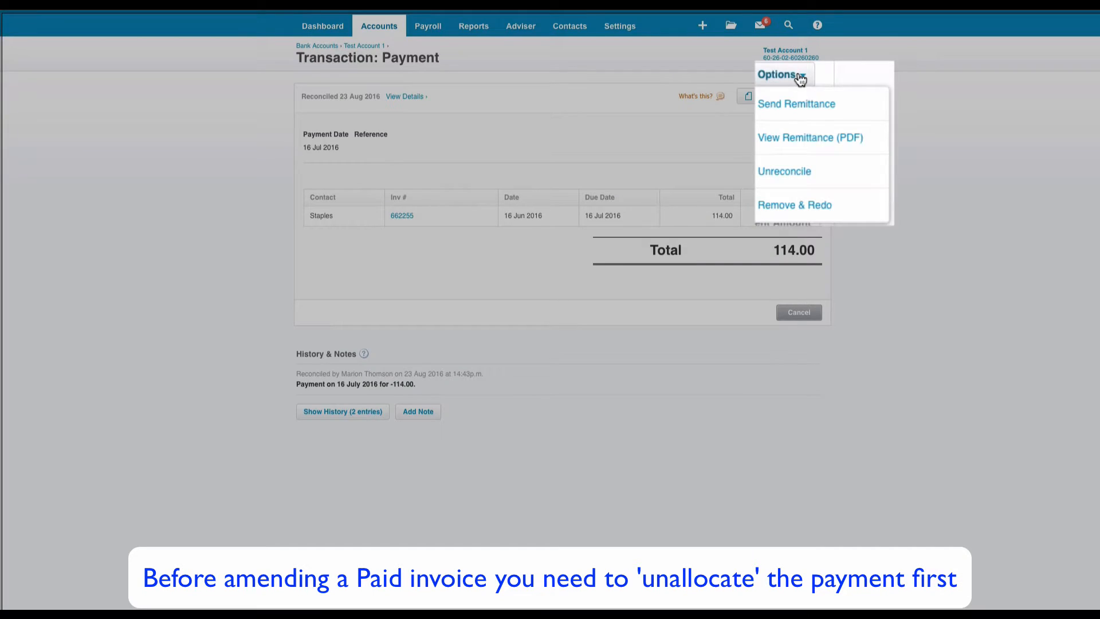
pyautogui.moveTo(792, 205)
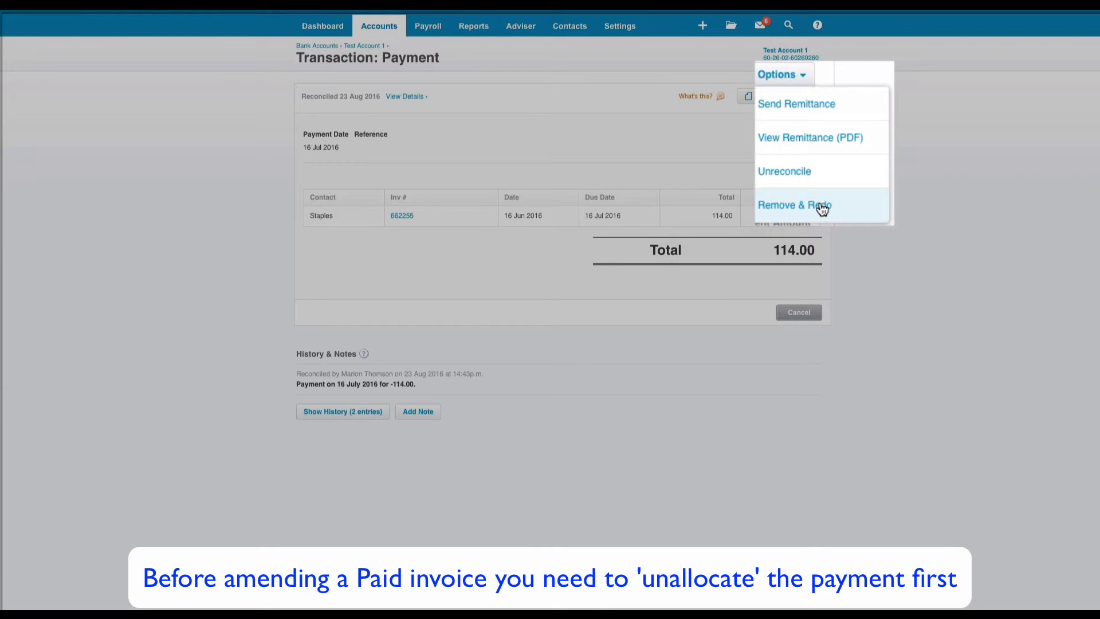
pyautogui.click(793, 205)
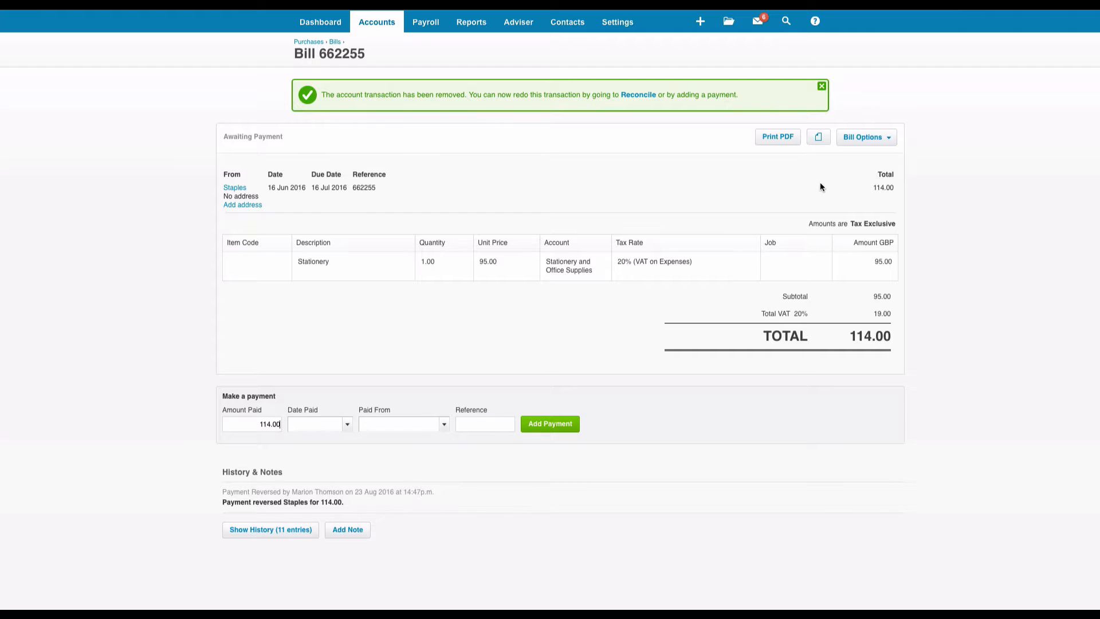
# Edit bill 662255 and change its date to 1 Jun 2016
pyautogui.click(865, 136)
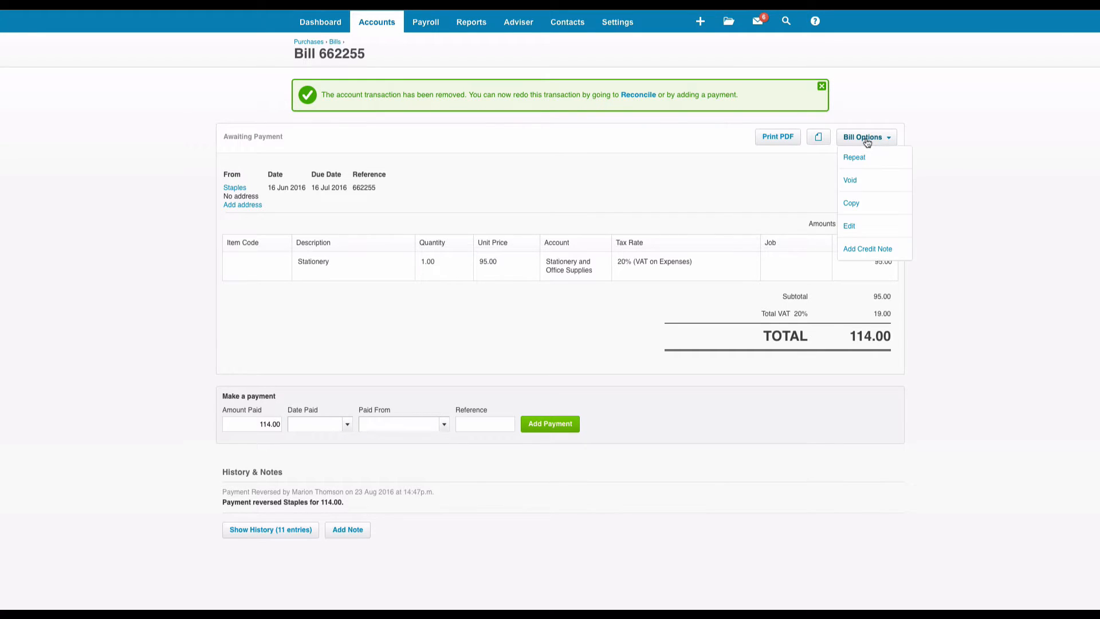
pyautogui.moveTo(849, 226)
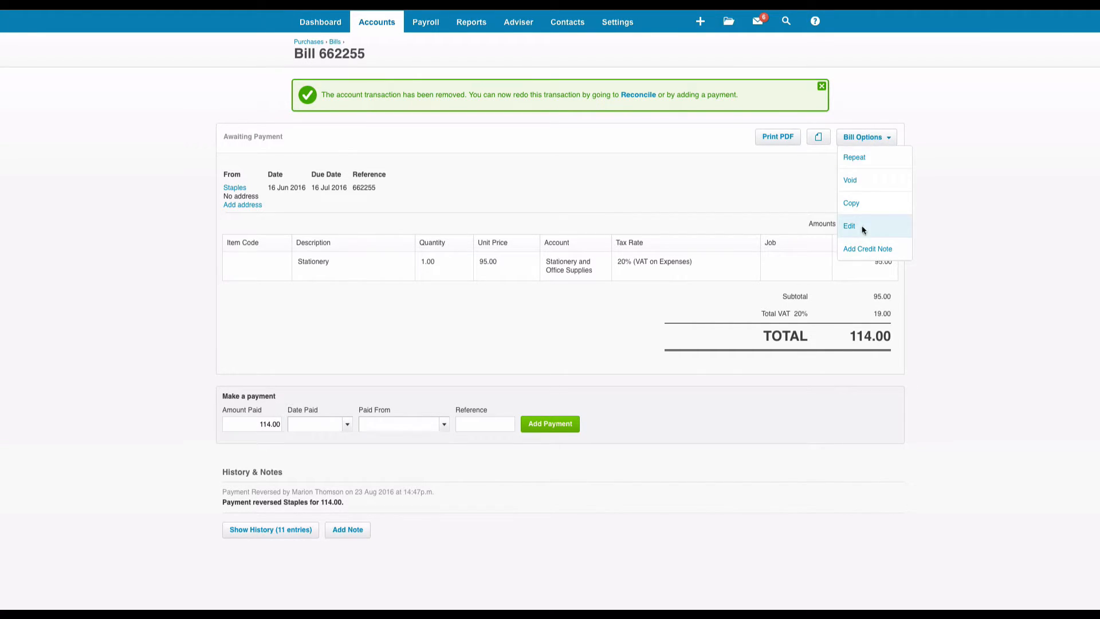
pyautogui.click(849, 226)
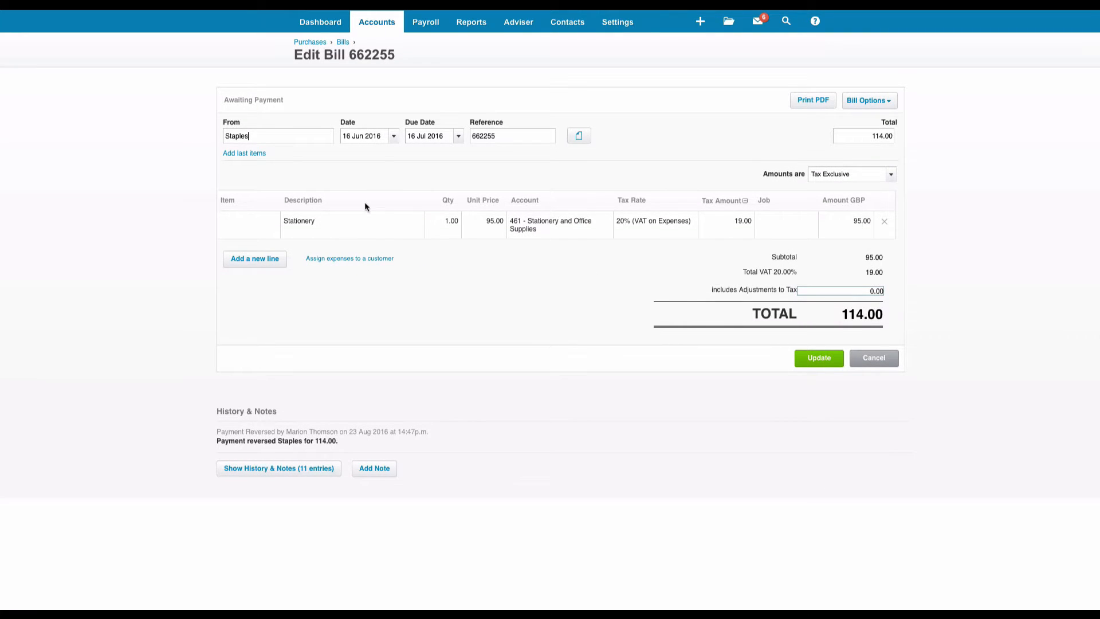
pyautogui.click(361, 136)
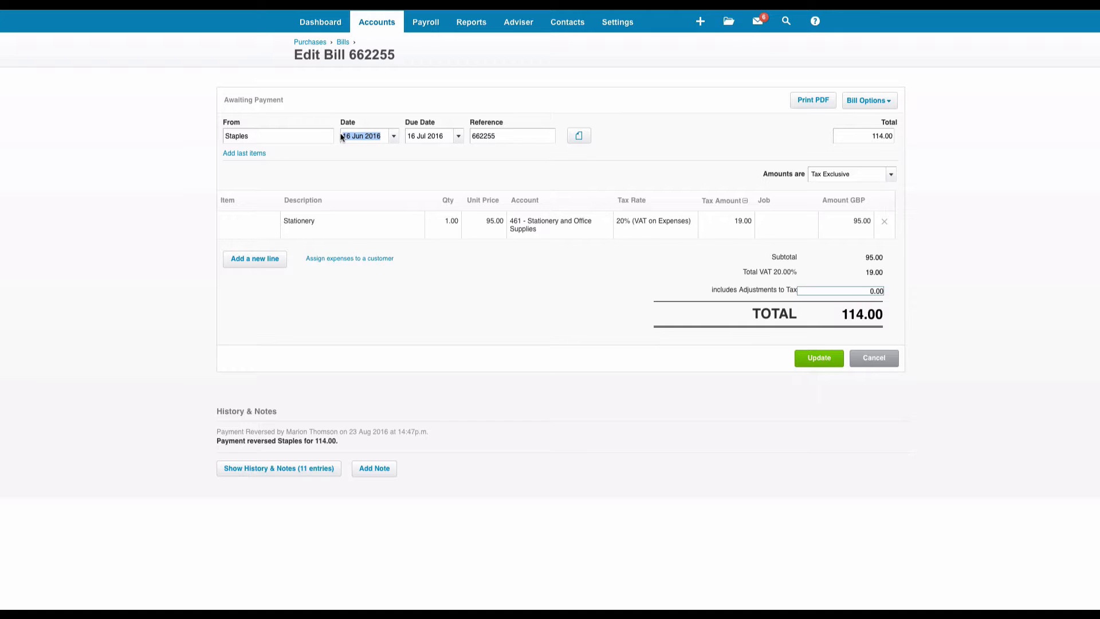
pyautogui.write('1/6')
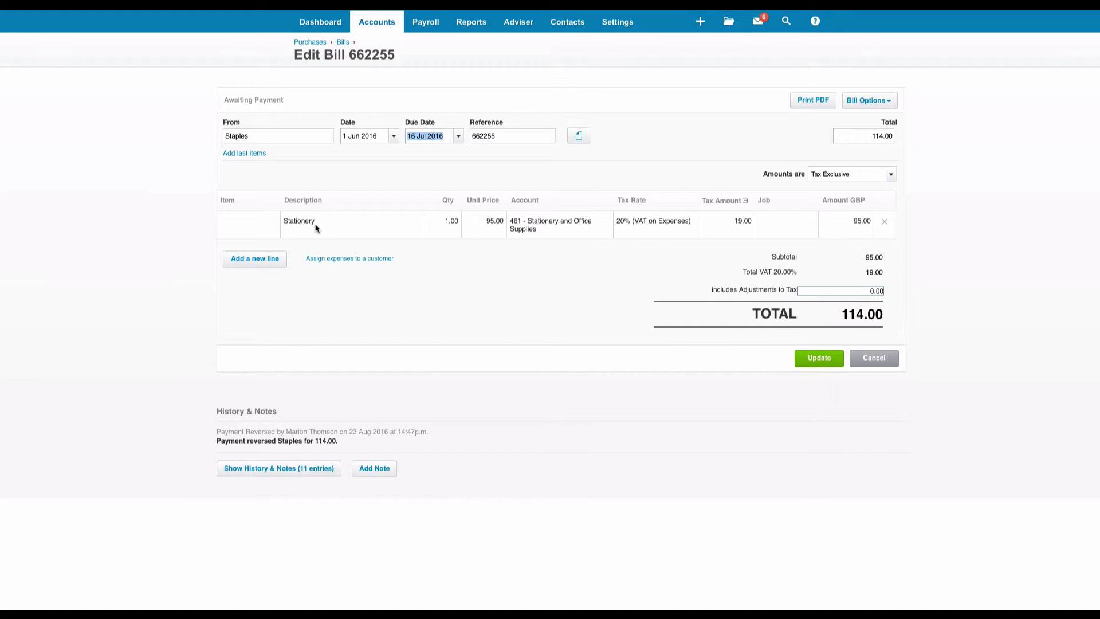
pyautogui.click(442, 220)
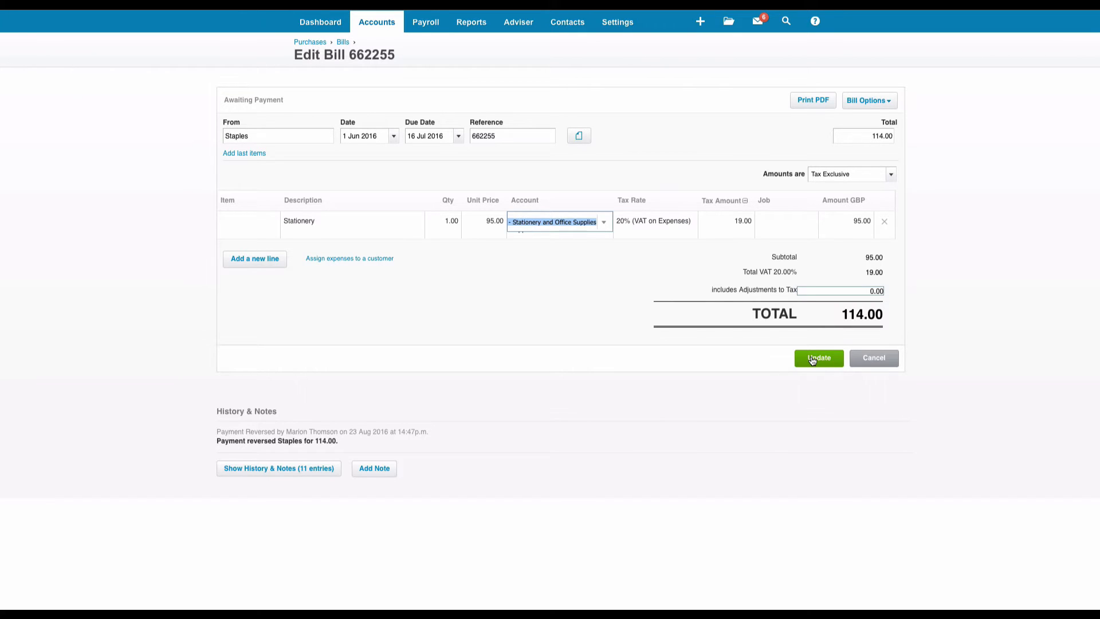
# Update the bill to save the amended 1 Jun 2016 date
pyautogui.click(818, 357)
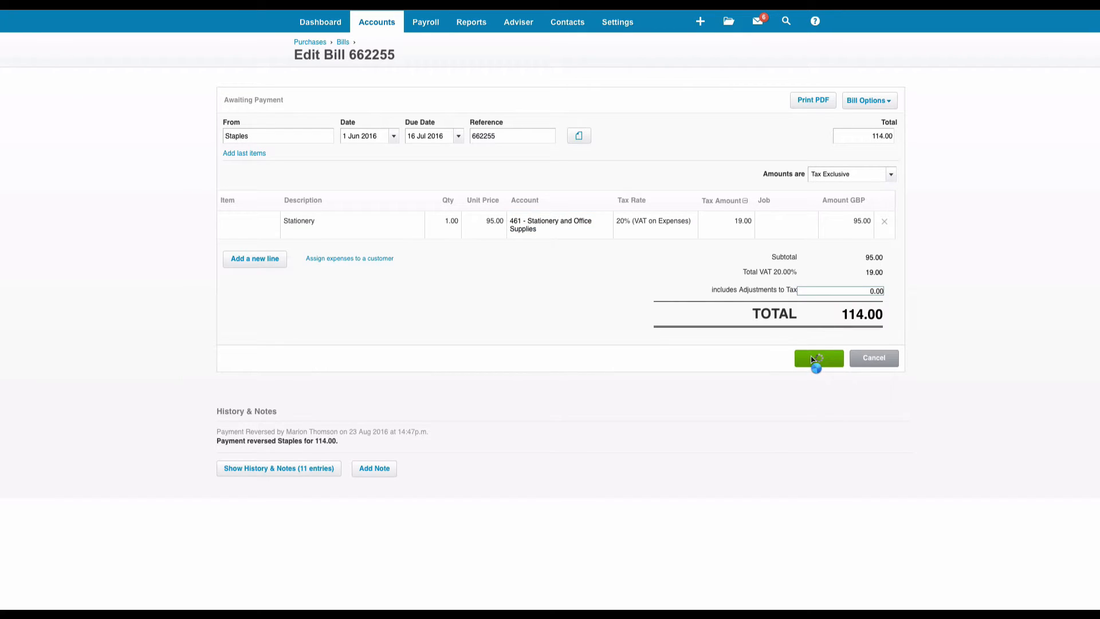
pyautogui.click(818, 357)
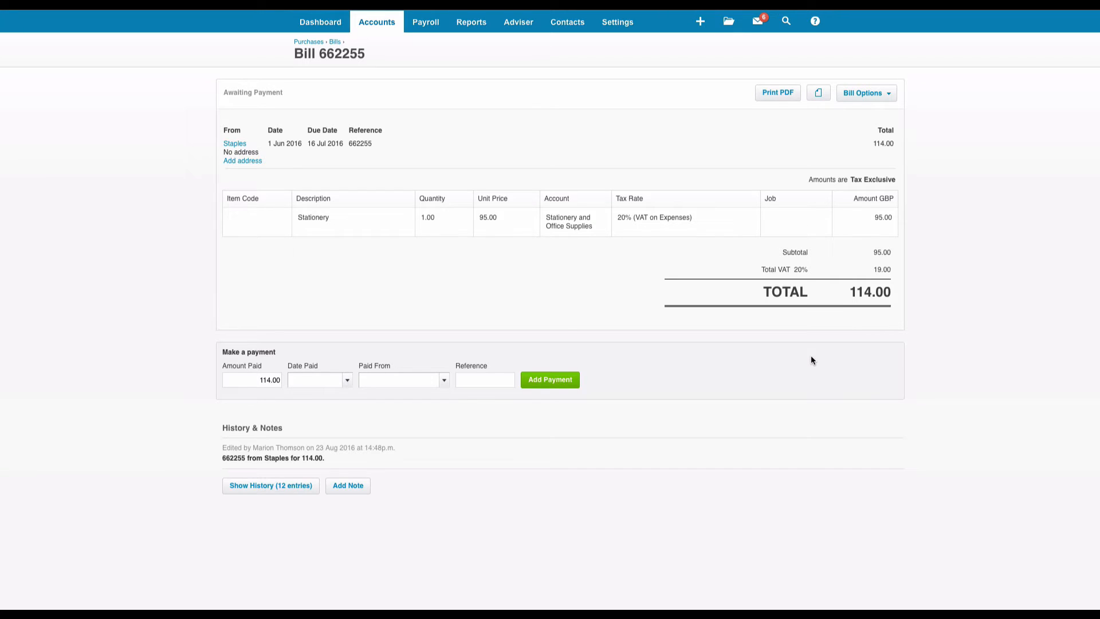
pyautogui.moveTo(320, 22)
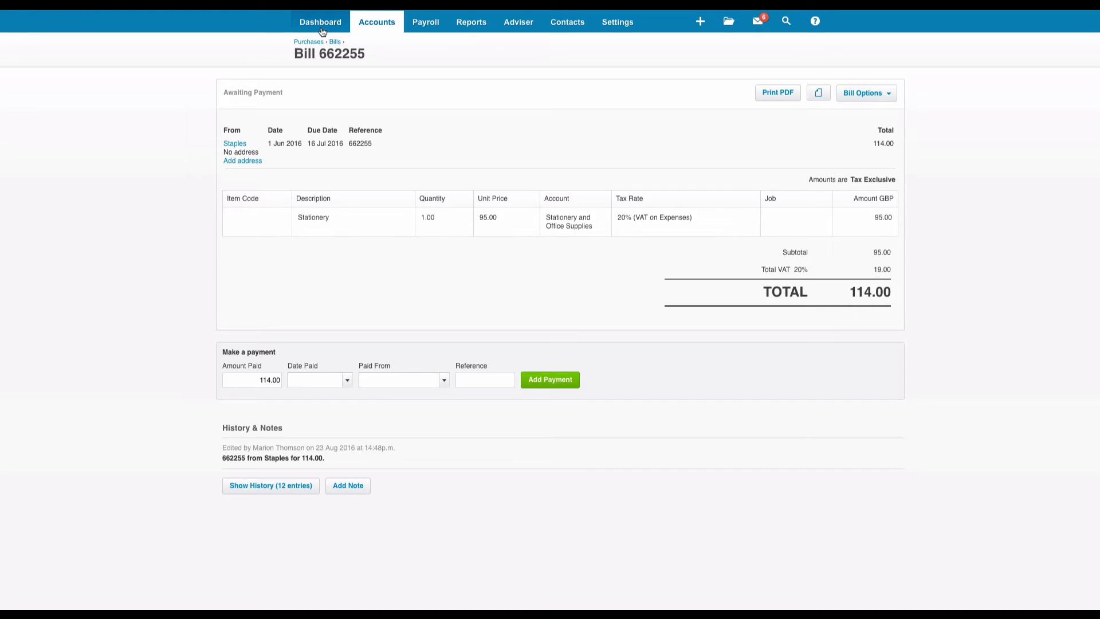
# From the Dashboard, reconcile Test Account 1's 114.00 line against the Staples bill 662255 match
pyautogui.click(319, 22)
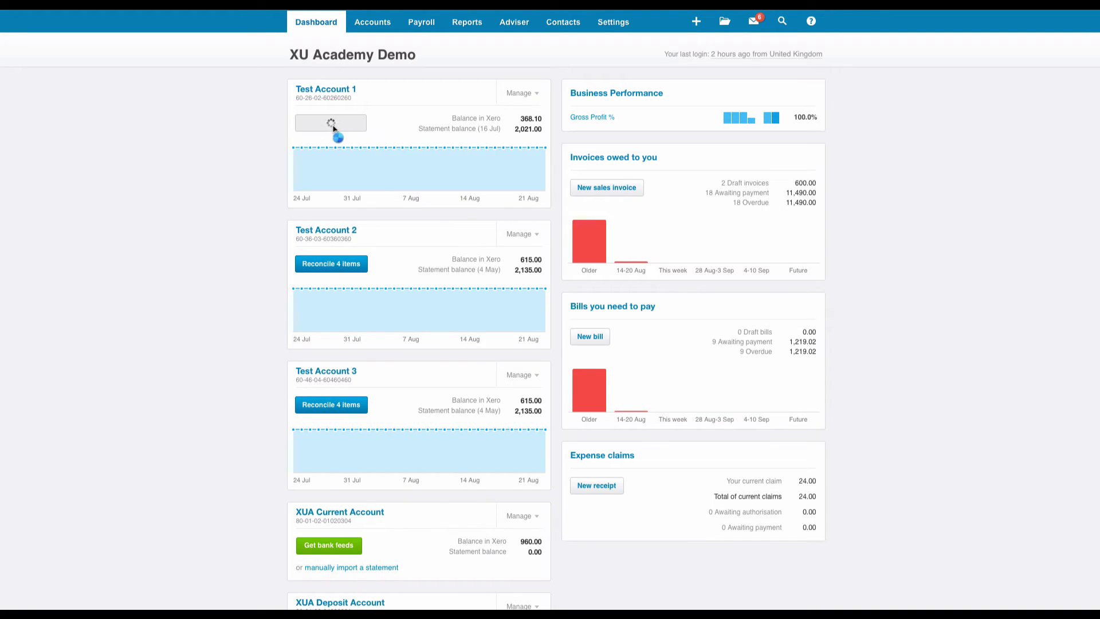
pyautogui.click(330, 123)
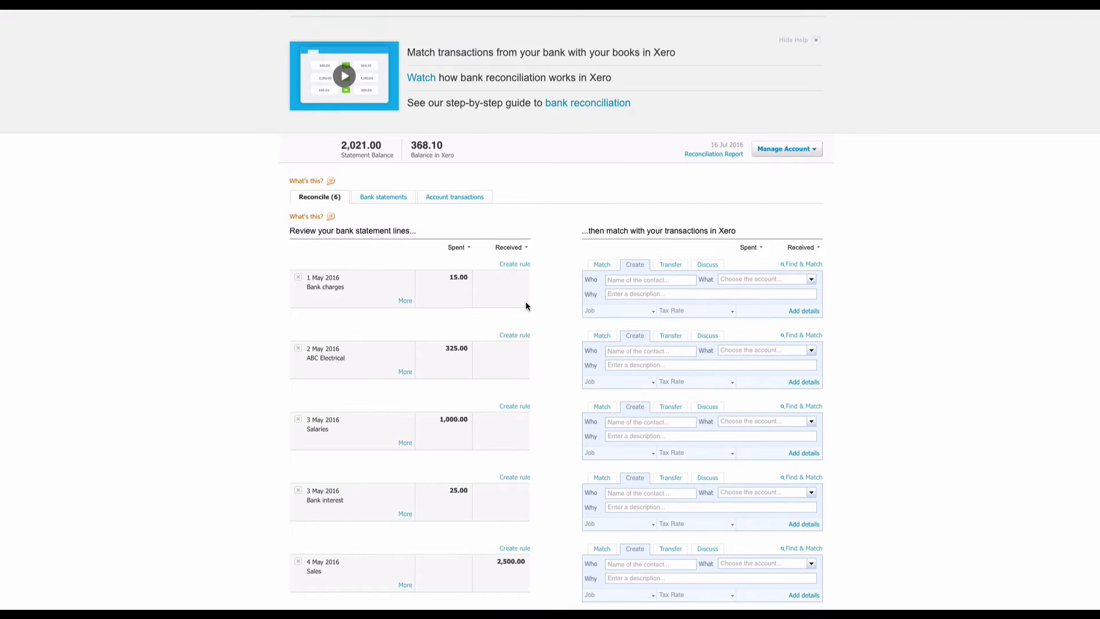
pyautogui.scroll(-3)
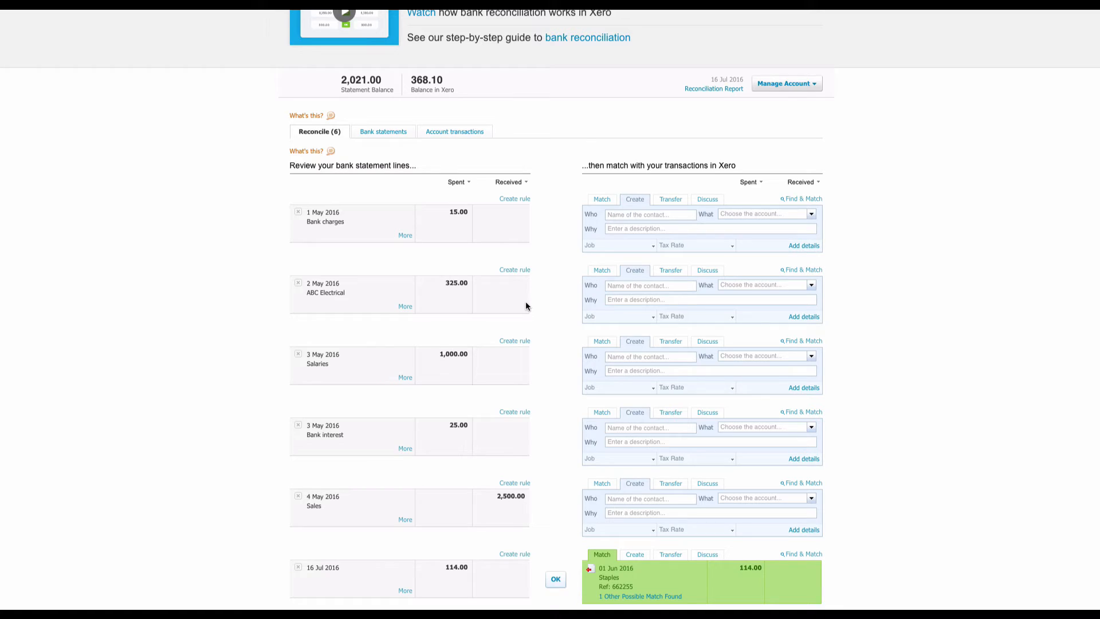
pyautogui.moveTo(461, 552)
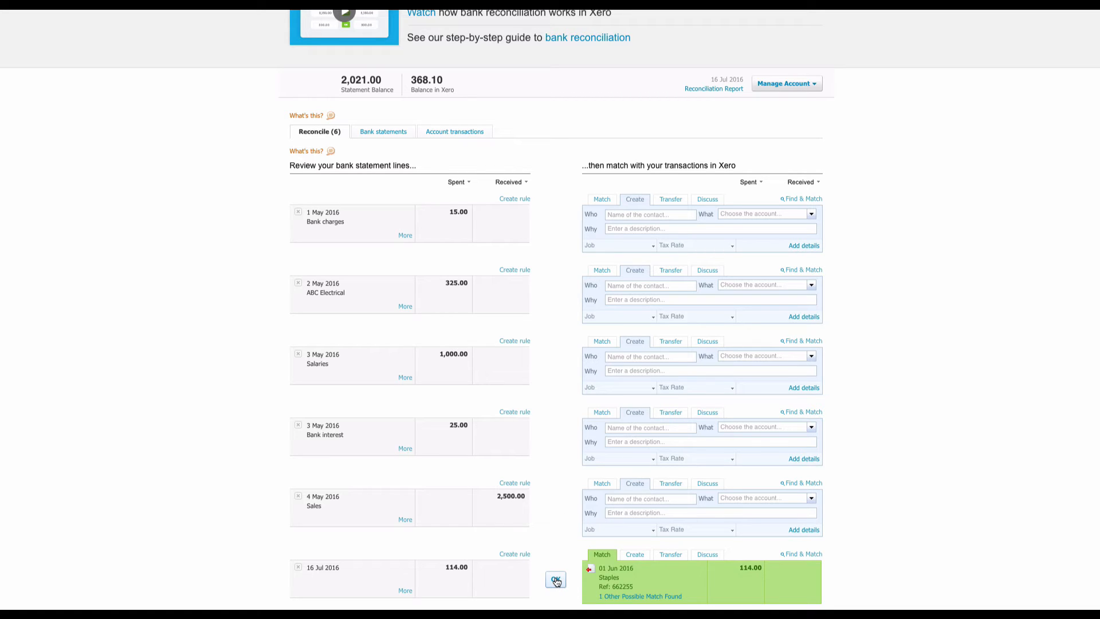
pyautogui.click(554, 579)
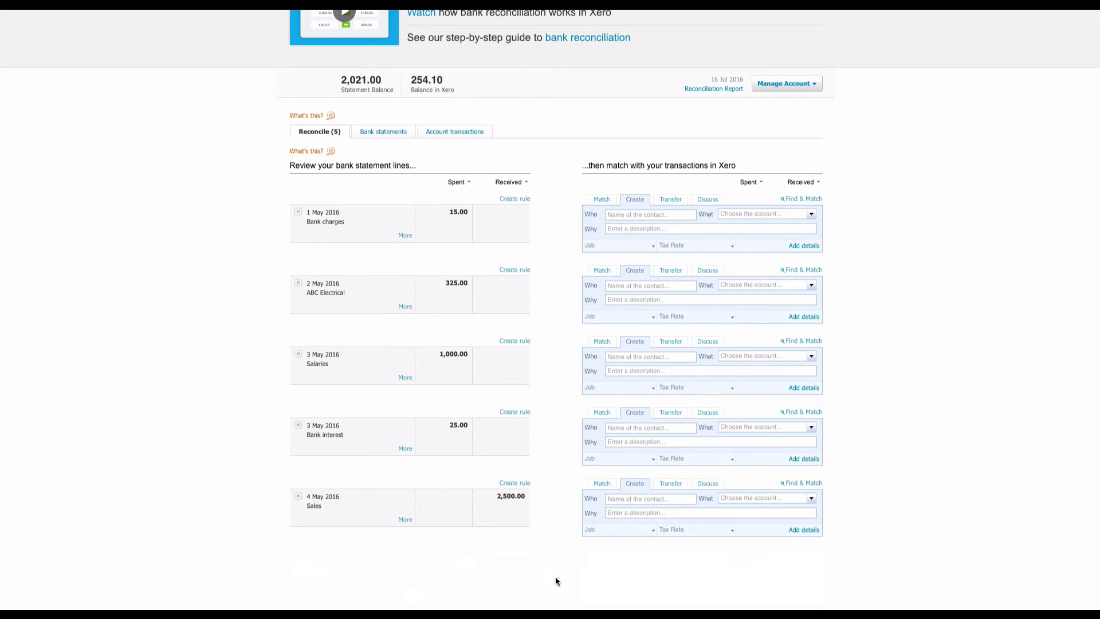